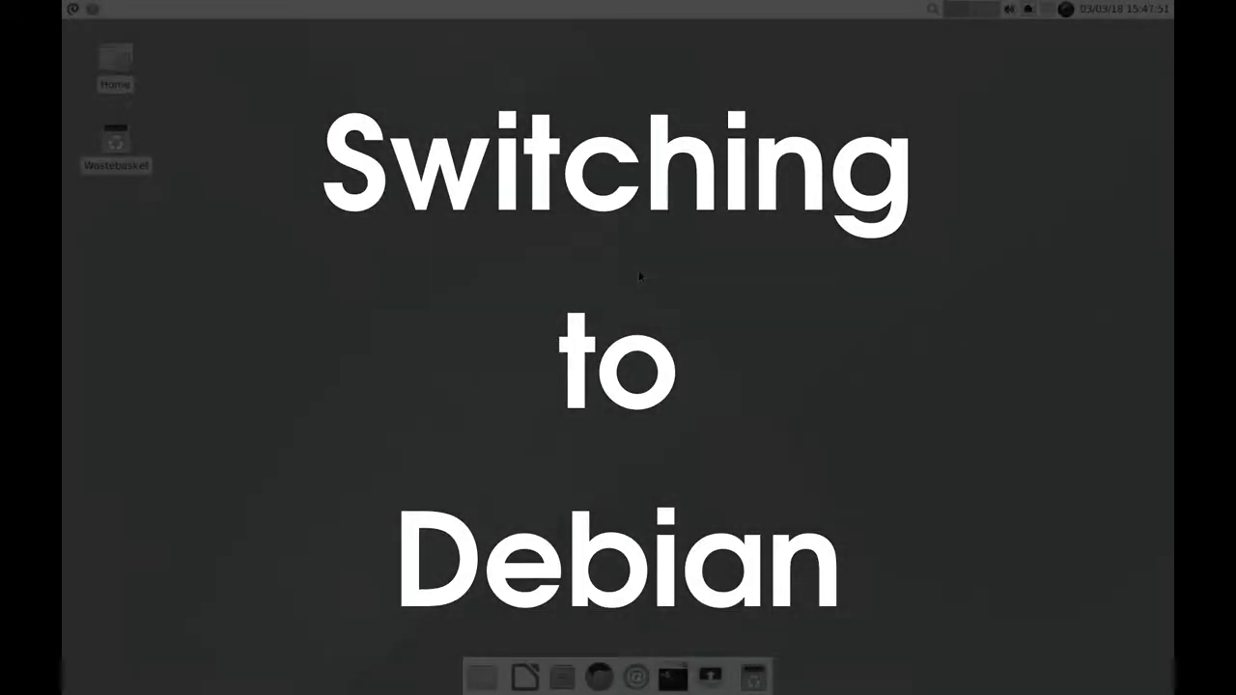
- Launch Xfce Terminal from the dock
click(672, 676)
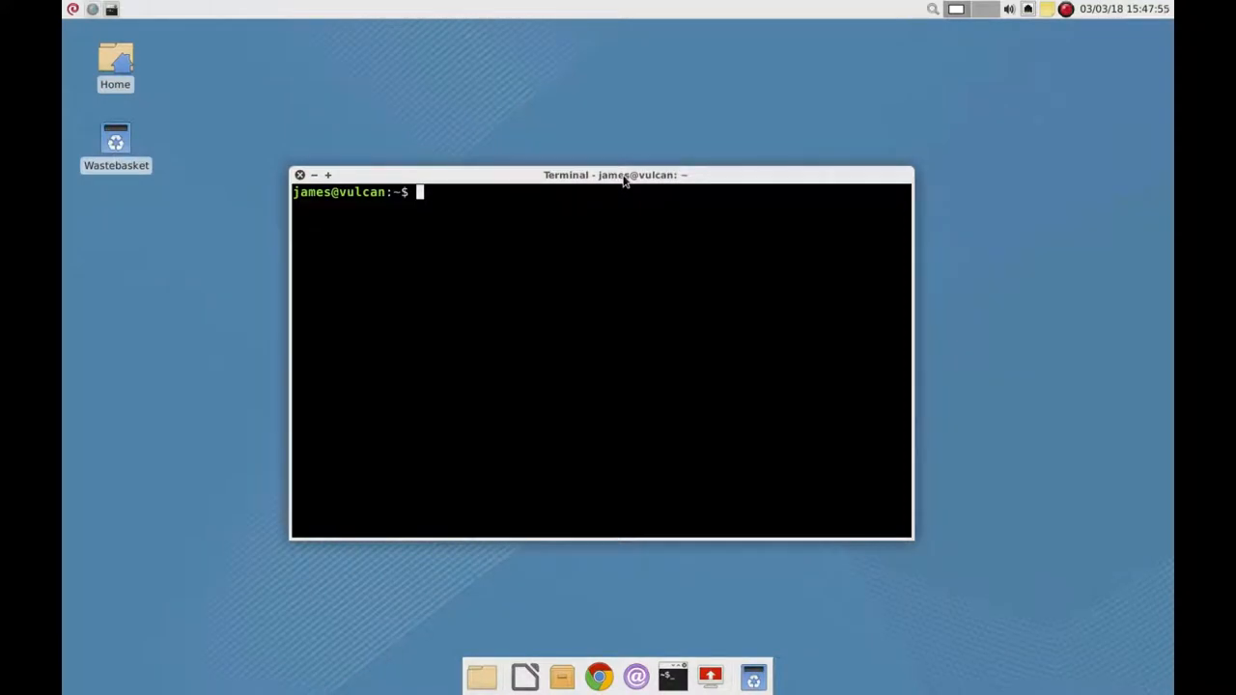
- Run neofetch to show the Debian 9.3 system summary with its logo
text(neofetch)
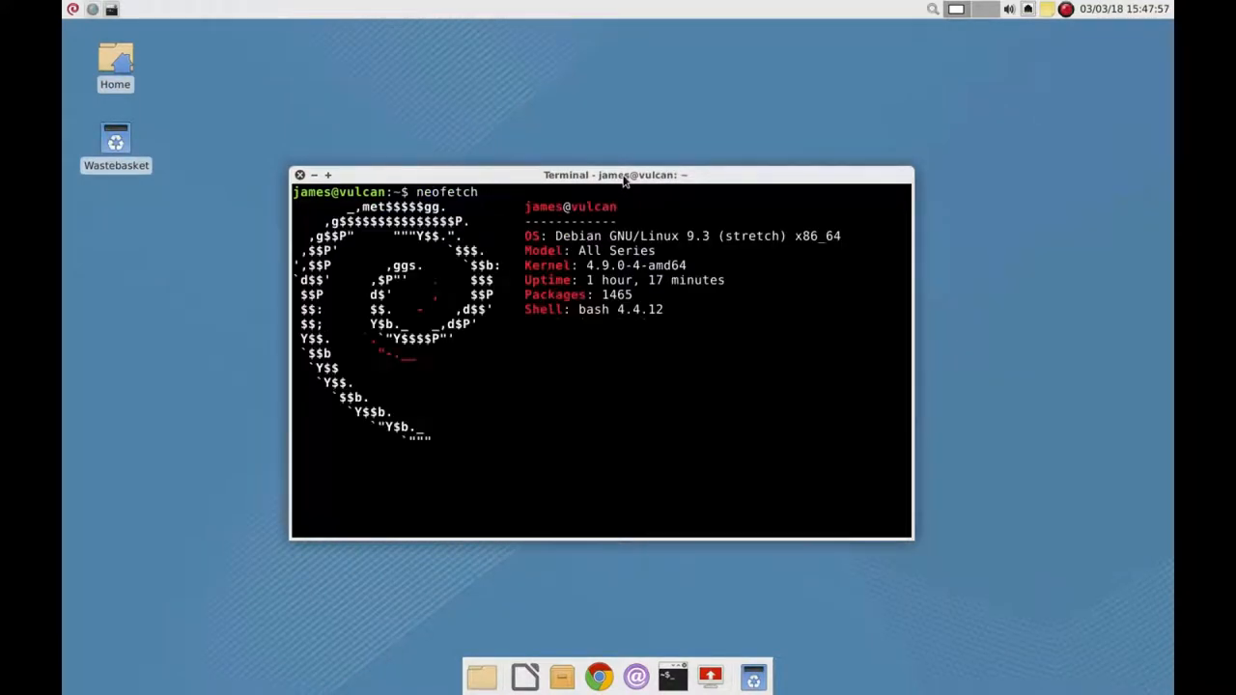
key(Return)
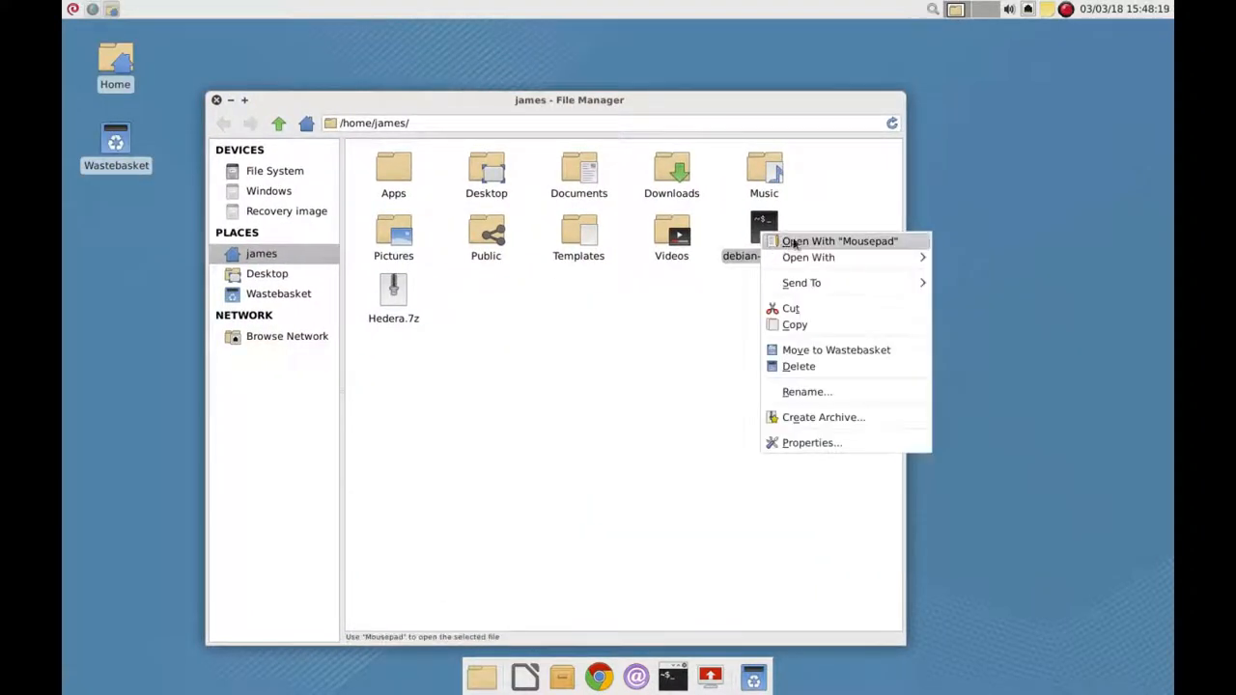
- View debian-install.sh in Mousepad, close it, and move to the Apps folder
click(839, 239)
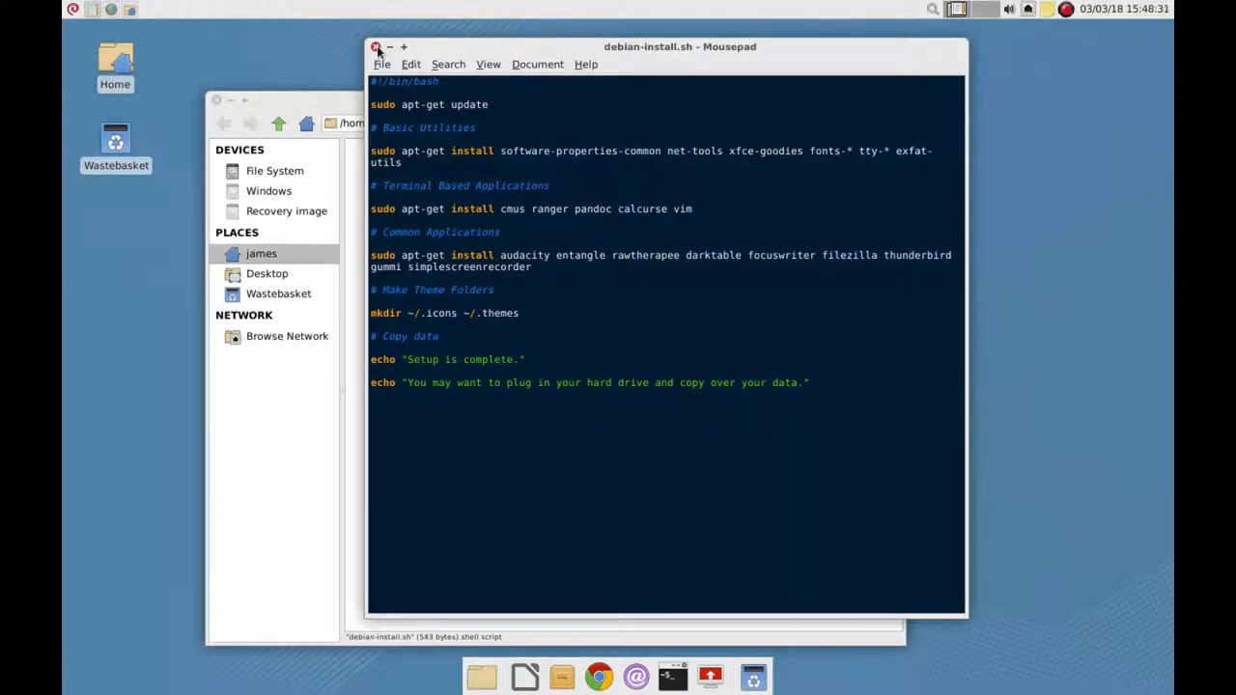
click(376, 46)
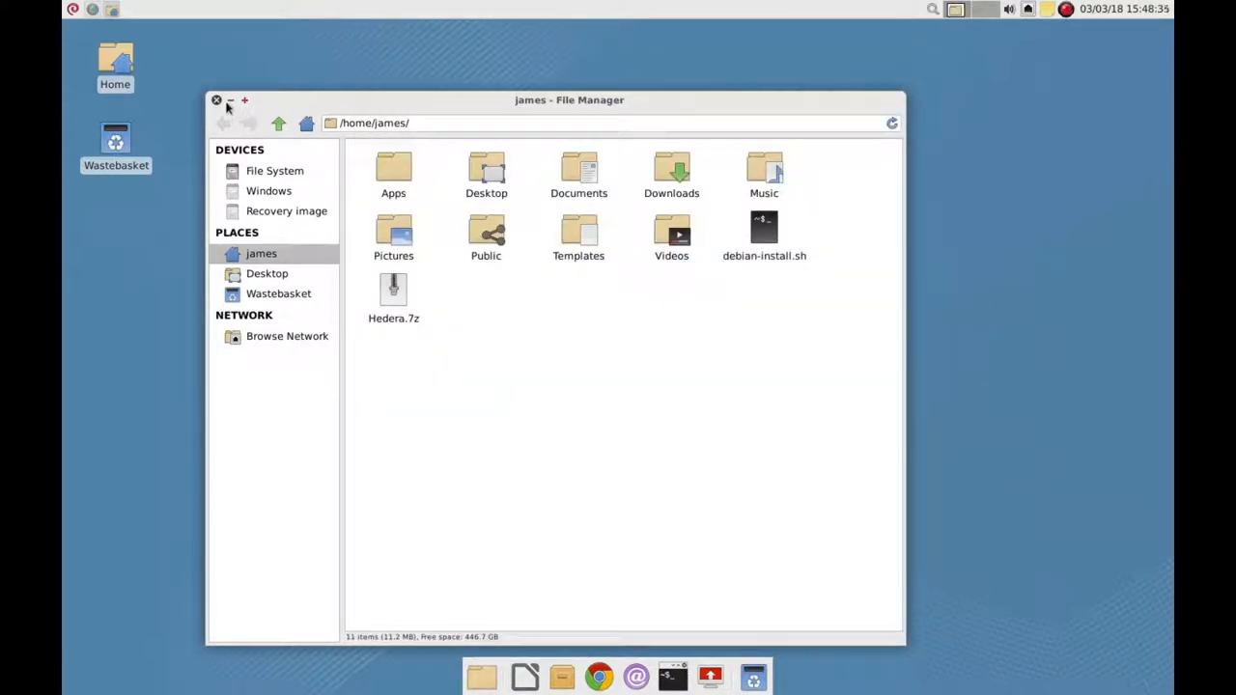
click(216, 100)
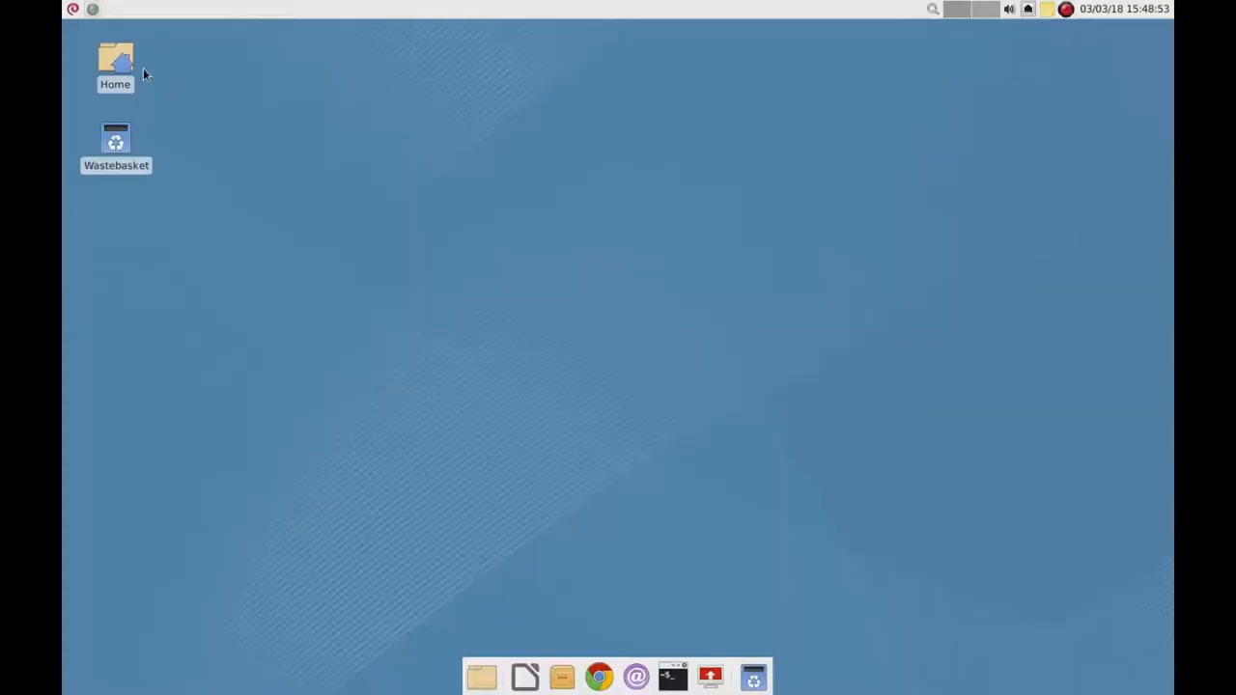
click(482, 676)
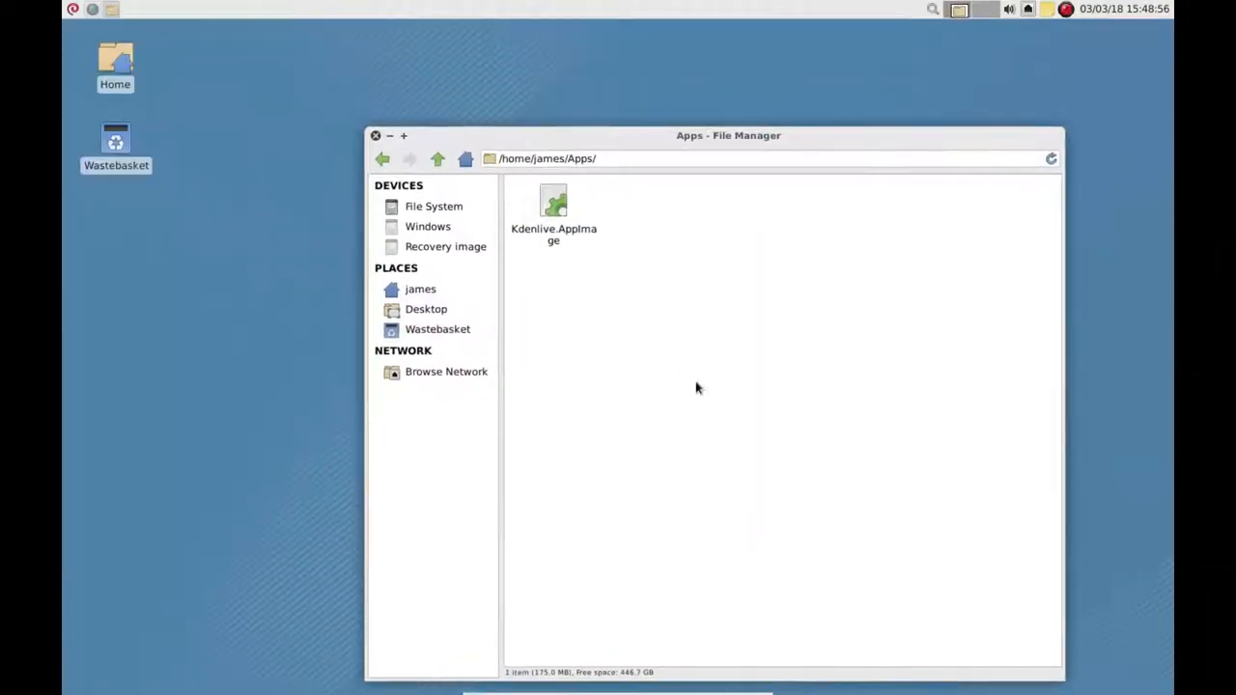
- Allow Kdenlive.AppImage to execute via Properties, launch it and dismiss the startup warning
right_click(553, 208)
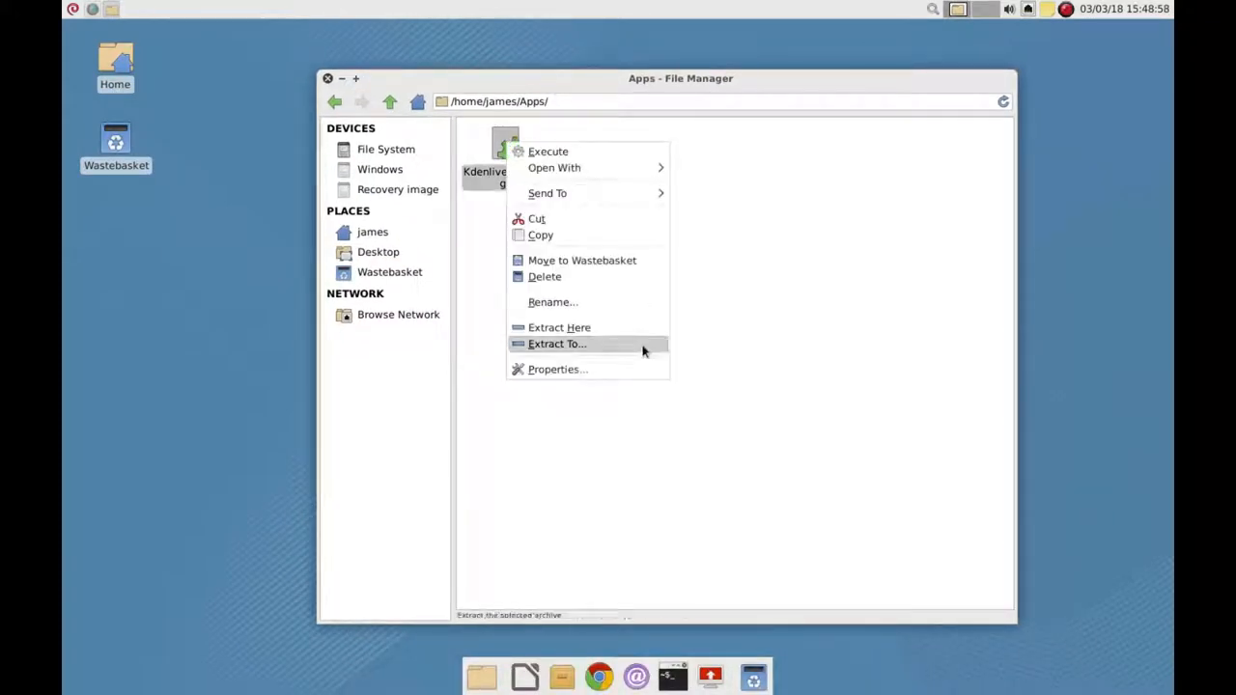
click(556, 369)
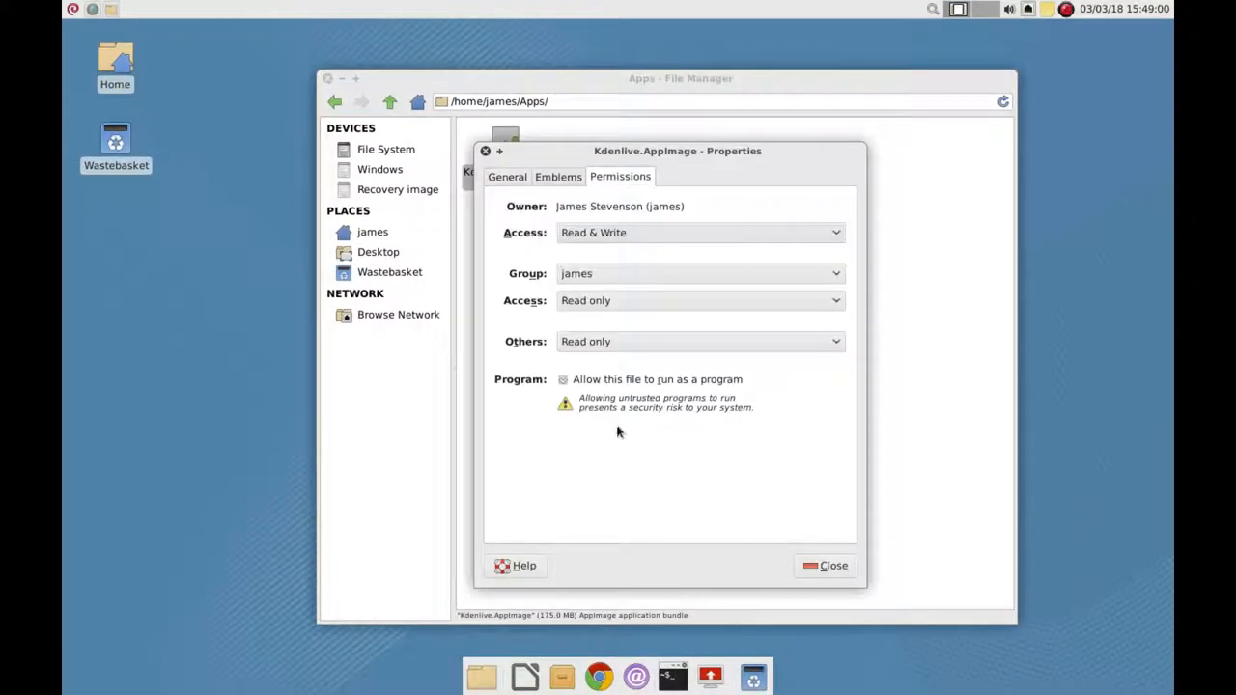
click(827, 564)
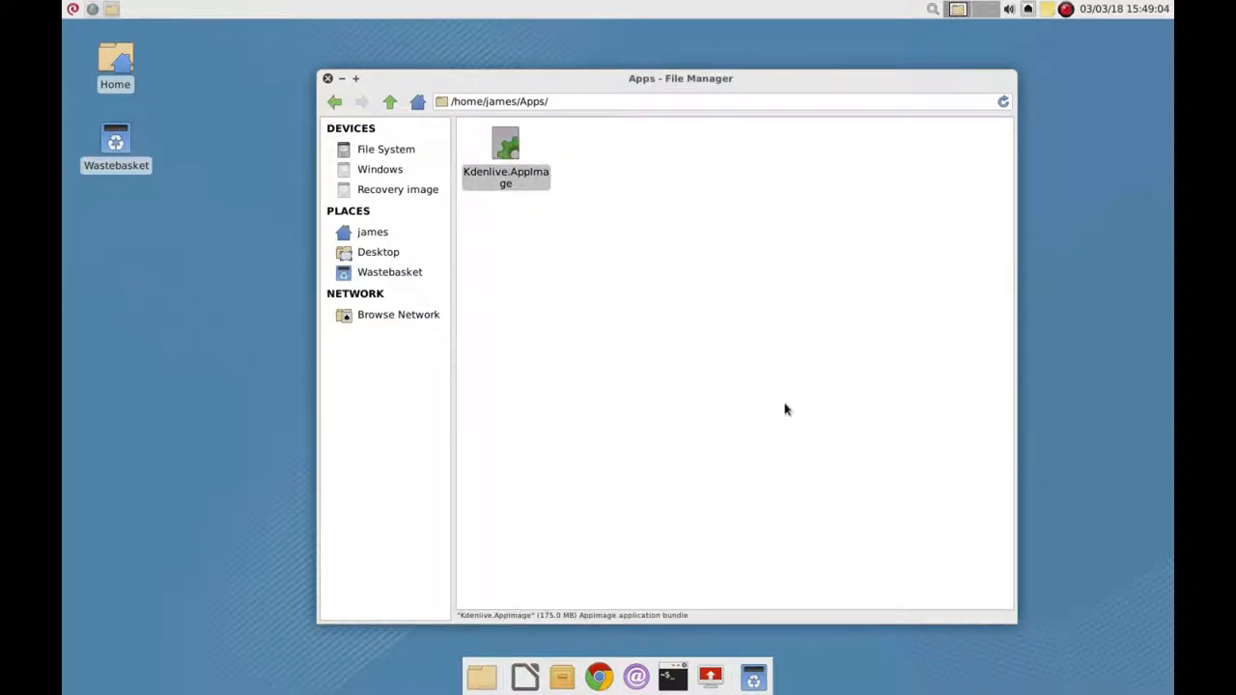
double_click(506, 145)
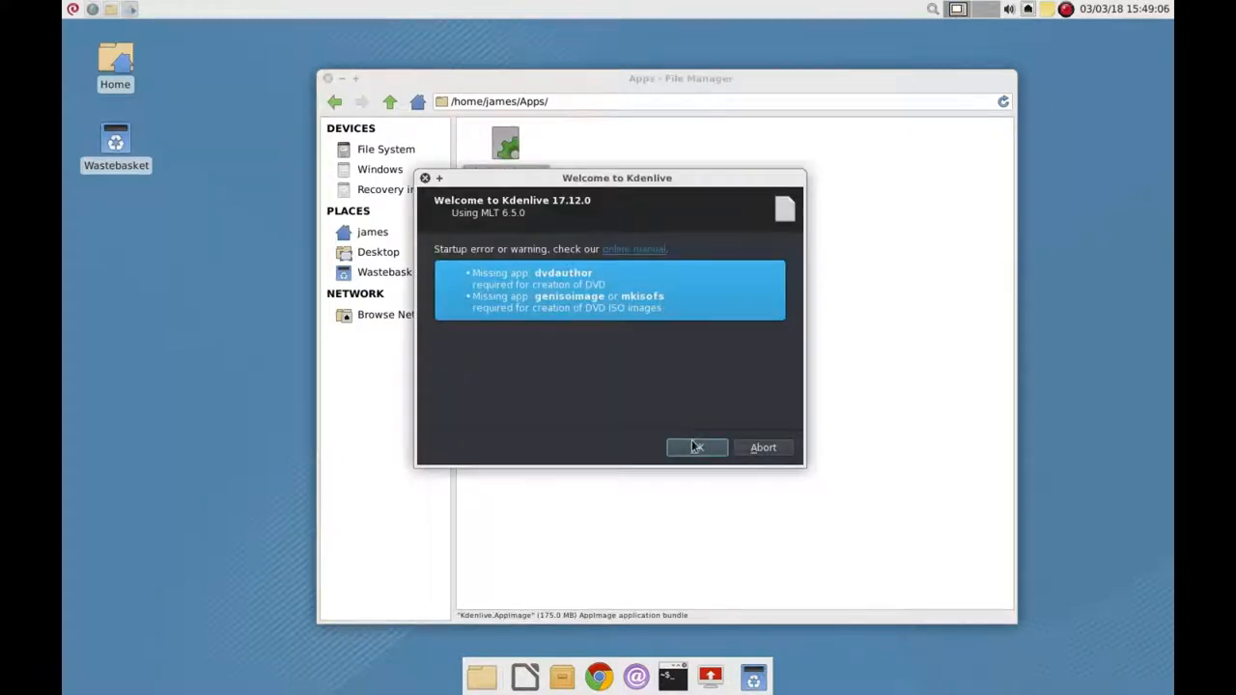
click(695, 448)
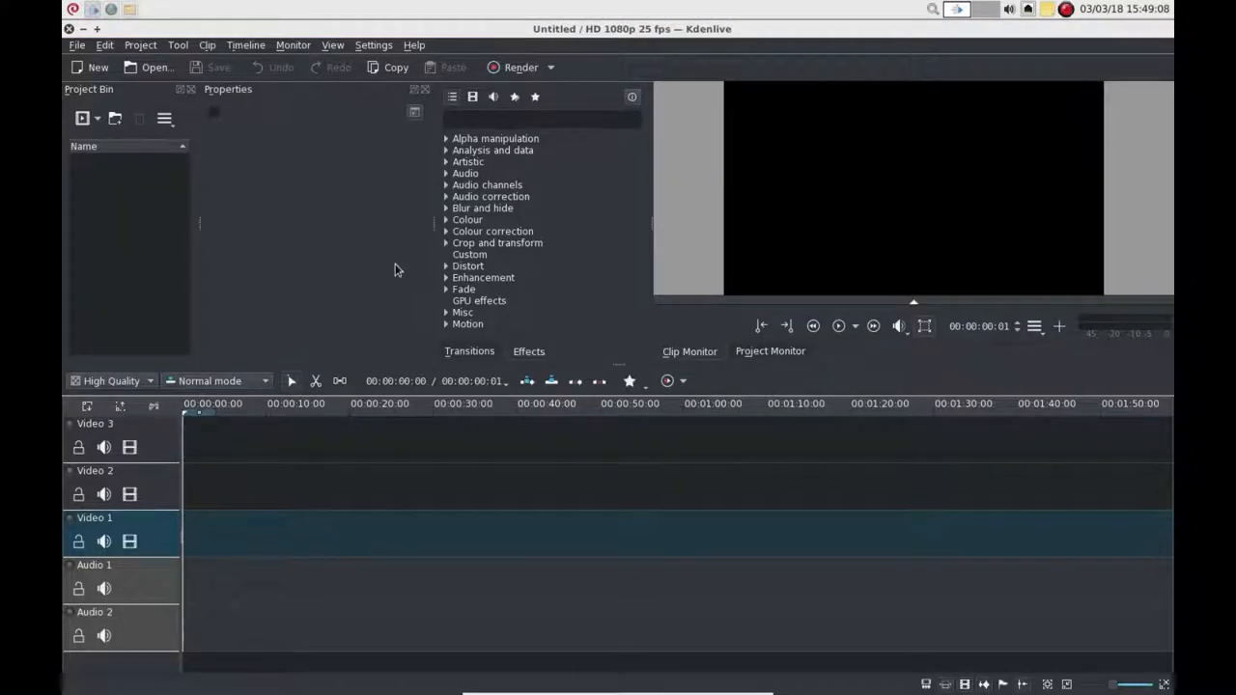